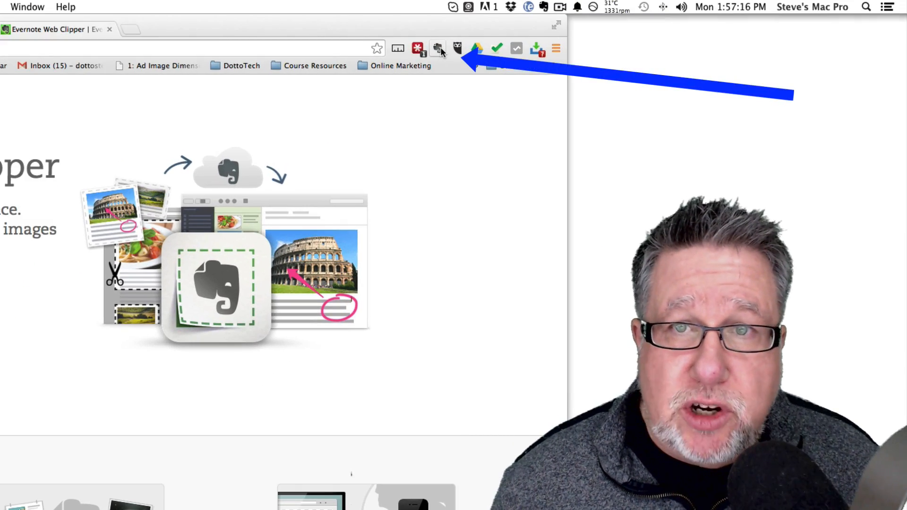
# Step: Preview the Simplified article, Full page and Bookmark clip types, then close the clip panel
pyautogui.click(438, 49)
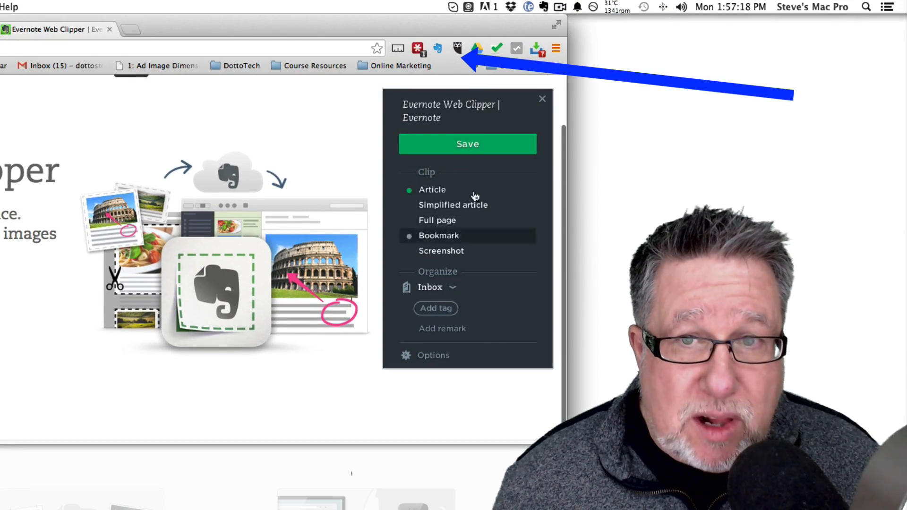
pyautogui.click(438, 220)
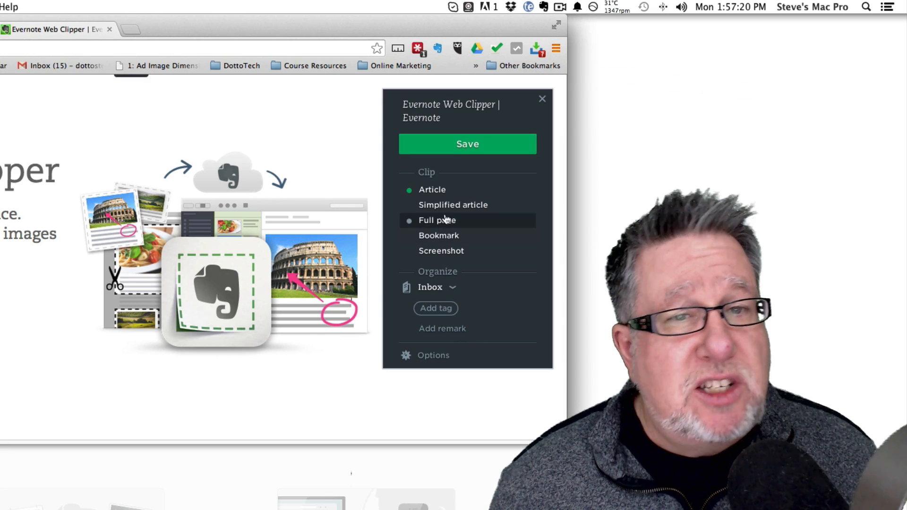
pyautogui.click(454, 205)
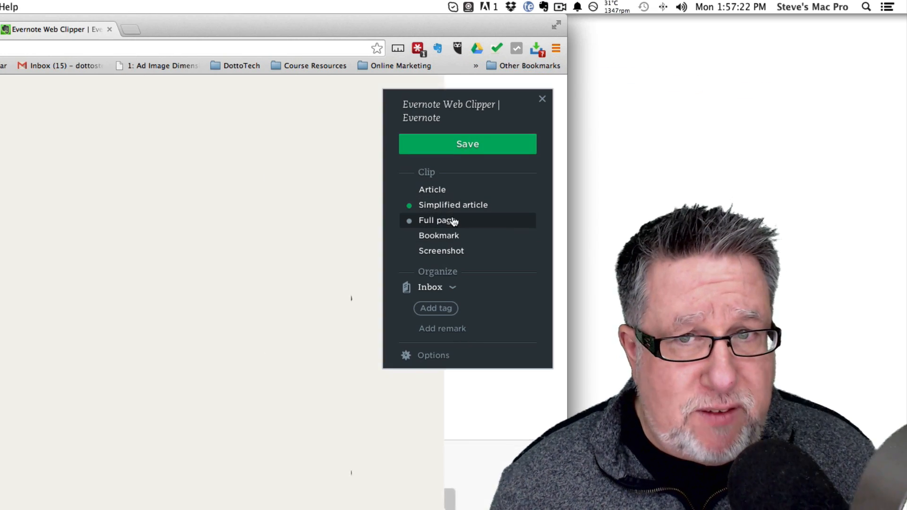
pyautogui.click(438, 220)
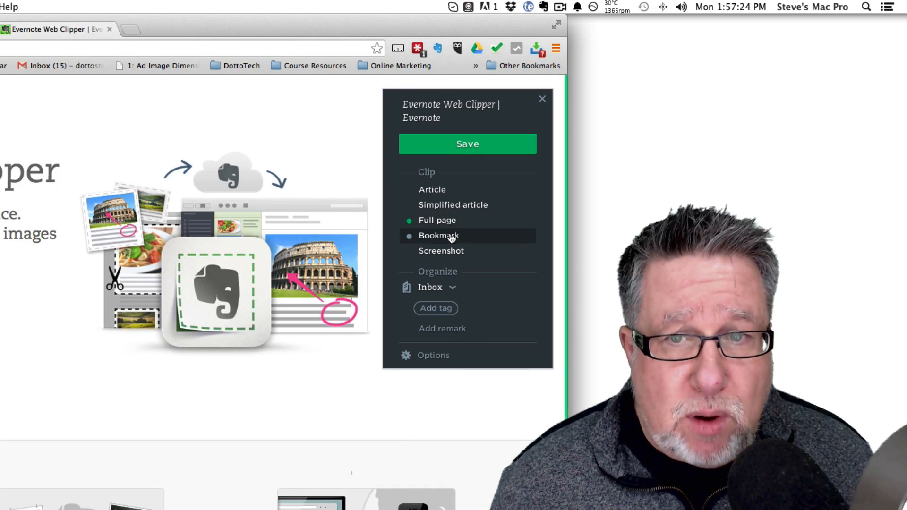
pyautogui.click(441, 251)
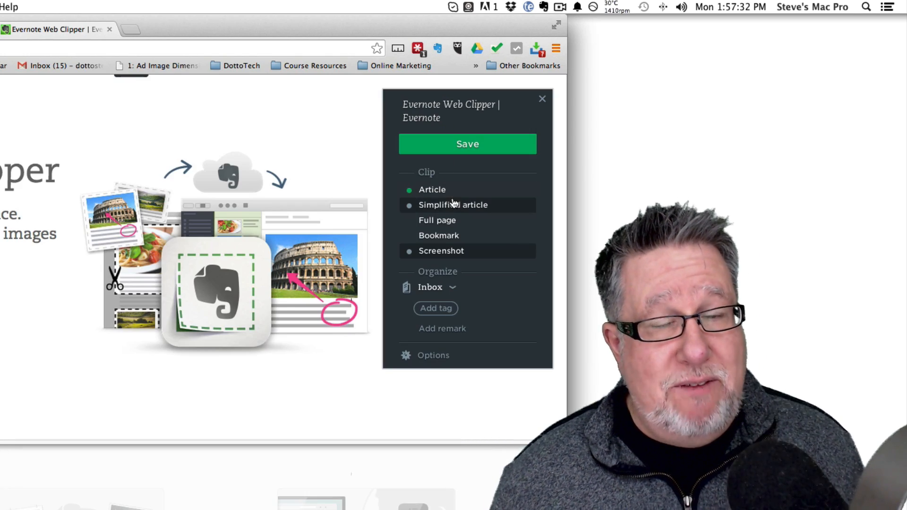
pyautogui.moveTo(560, 101)
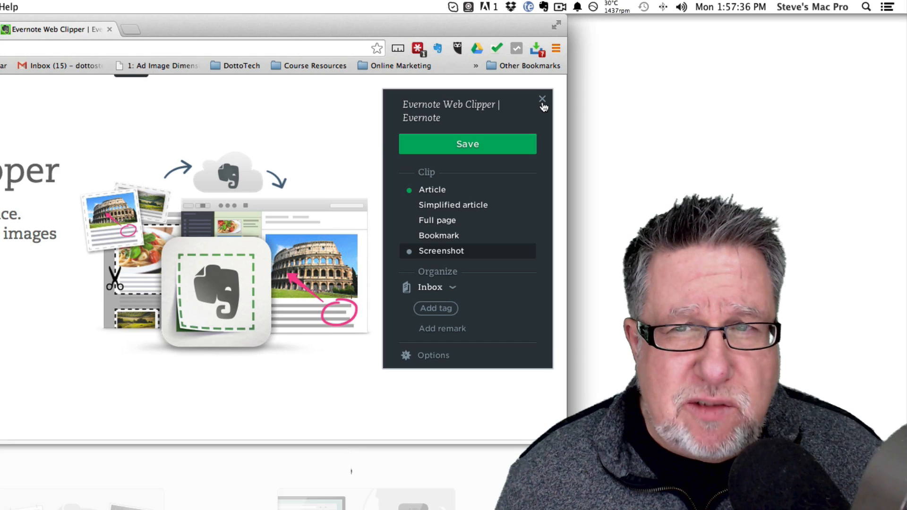
pyautogui.click(542, 99)
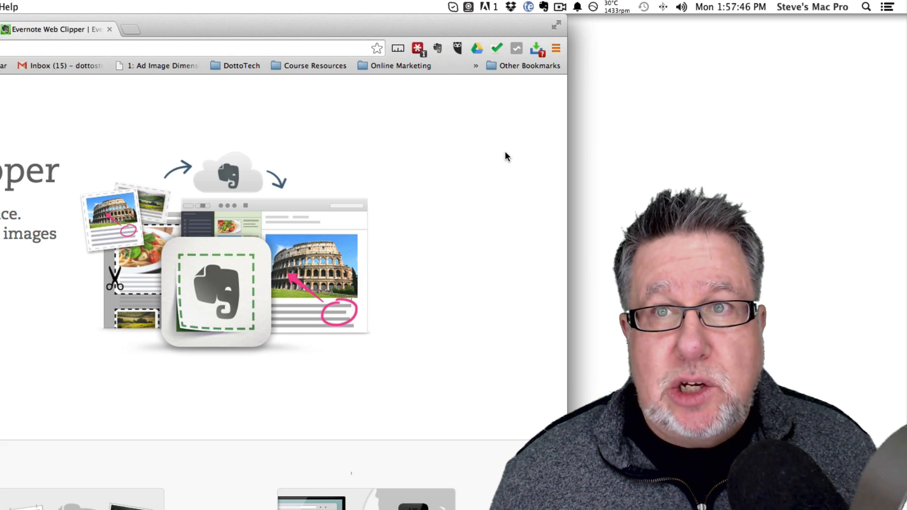
pyautogui.moveTo(502, 137)
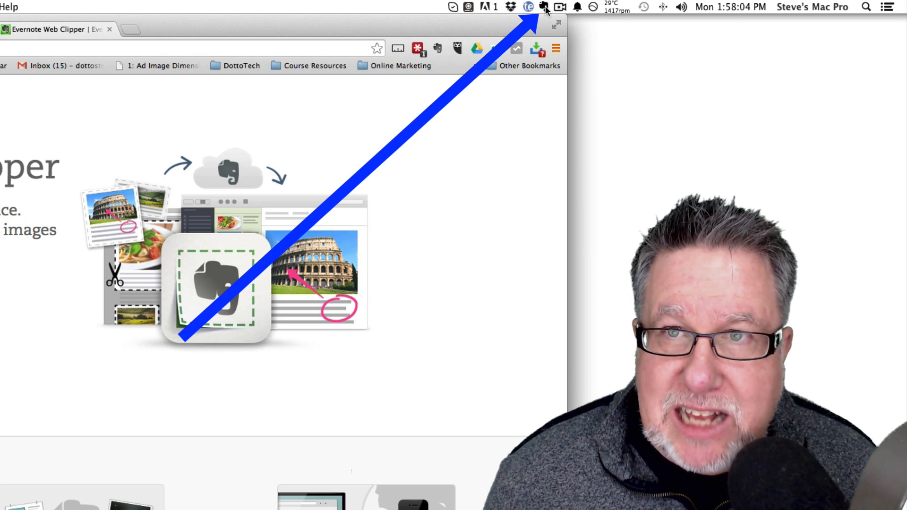
# Step: Reopen the Evernote clip panel in Chrome and close it again
pyautogui.click(544, 7)
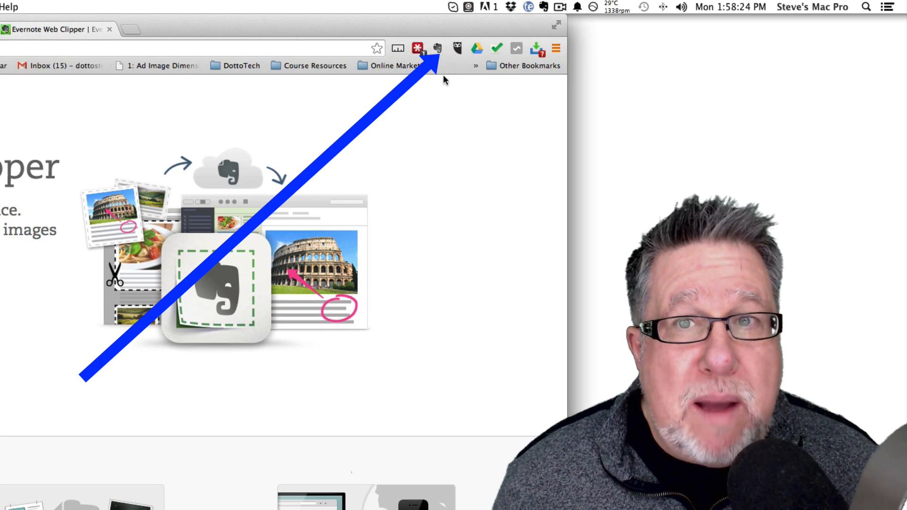
pyautogui.moveTo(457, 49)
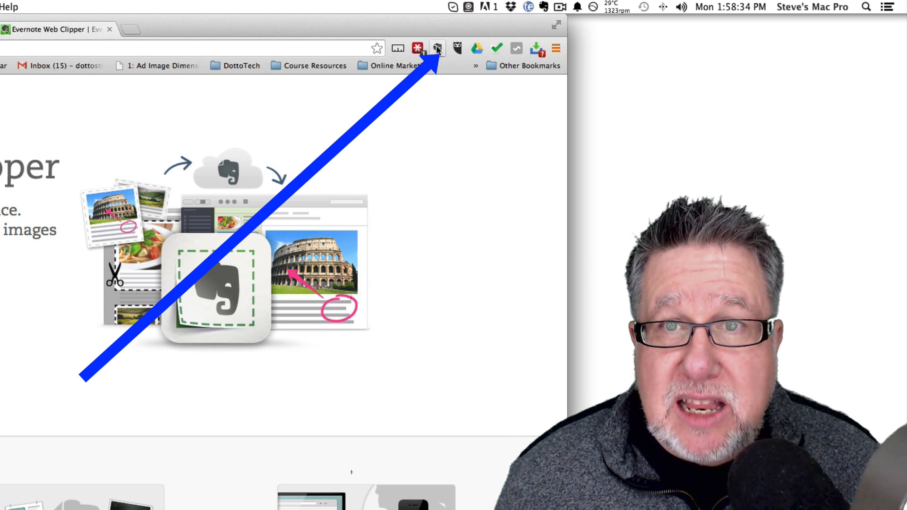
pyautogui.click(437, 48)
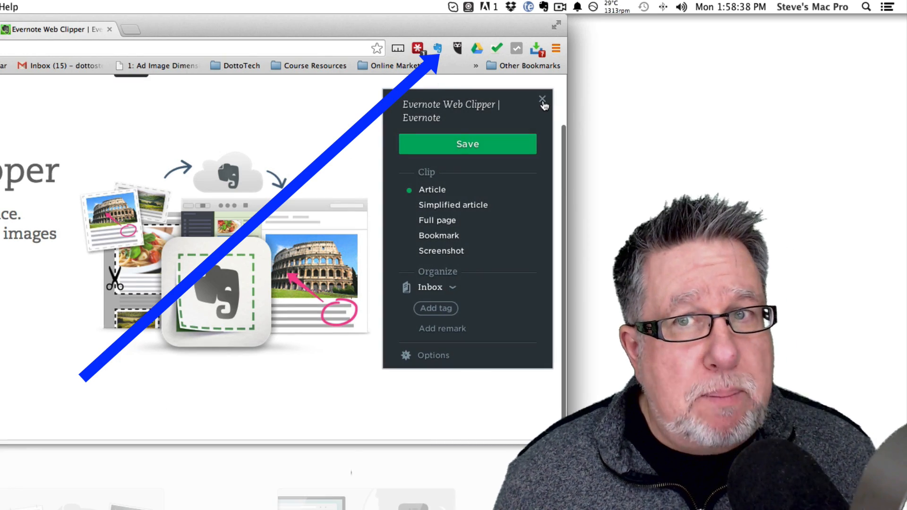
pyautogui.click(542, 100)
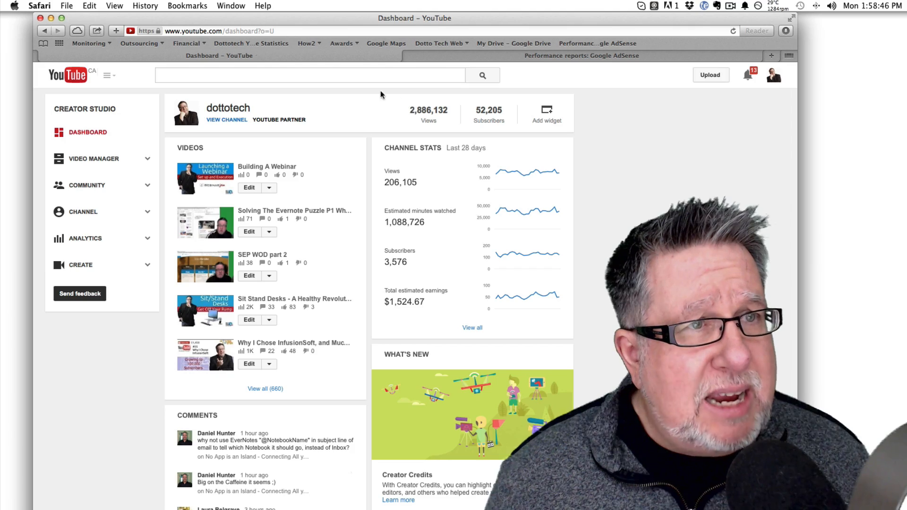
# Step: Choose Safari Extensions… from the Safari menu
pyautogui.click(39, 5)
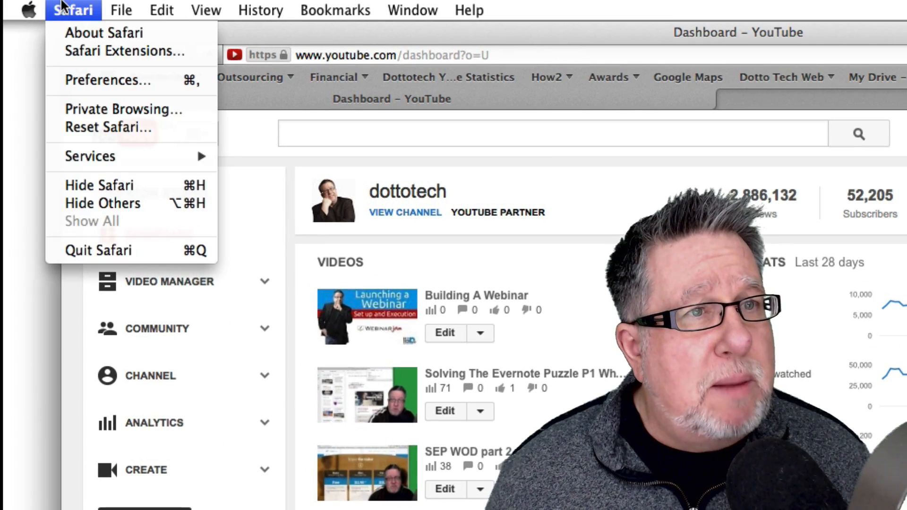
pyautogui.moveTo(124, 51)
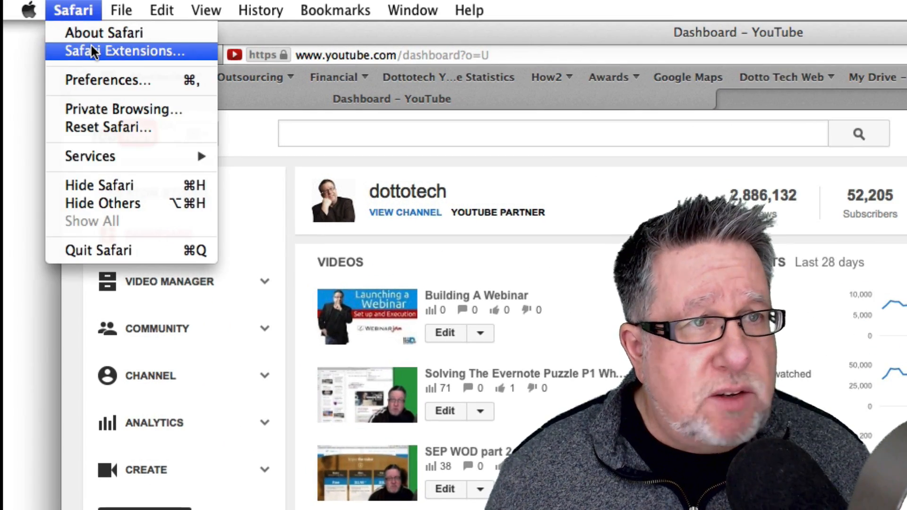
pyautogui.click(127, 51)
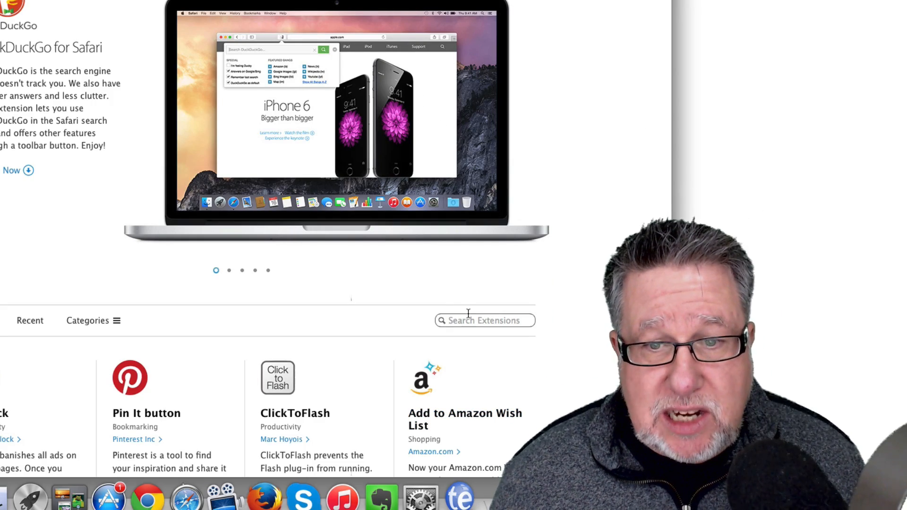
# Step: Search the gallery for 'evernote web' and install Evernote Web Clipper
pyautogui.write('e')
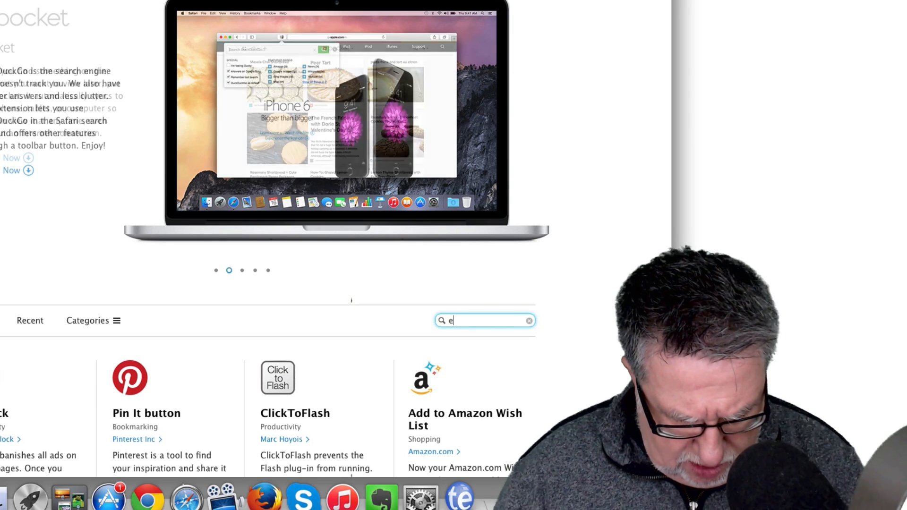
pyautogui.write('vernote web clipper')
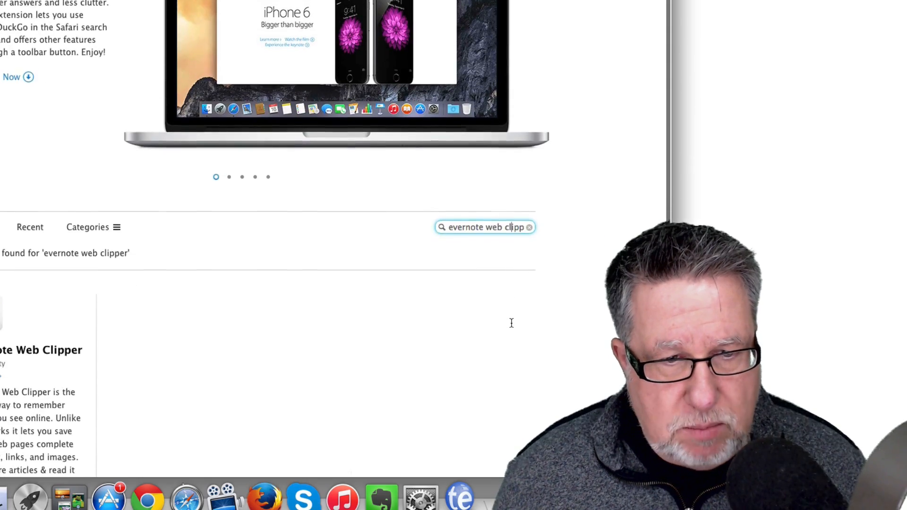
pyautogui.scroll(-3)
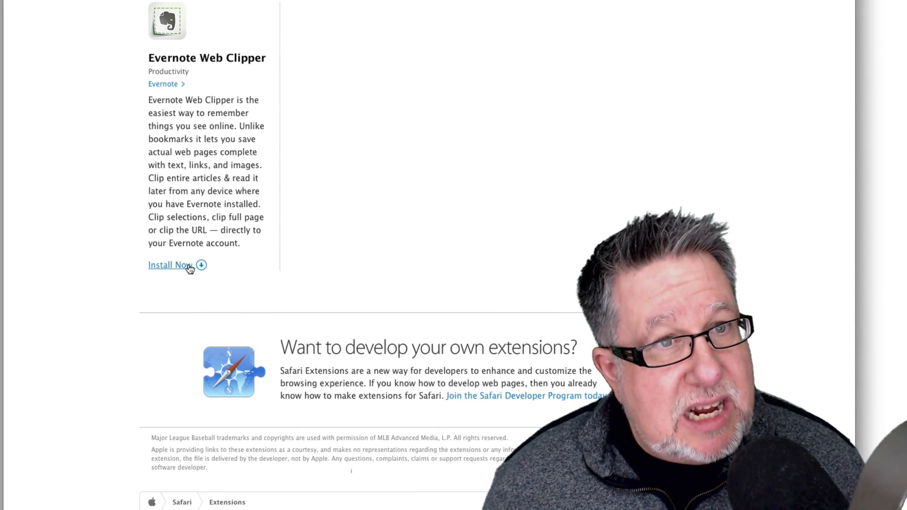
pyautogui.click(168, 265)
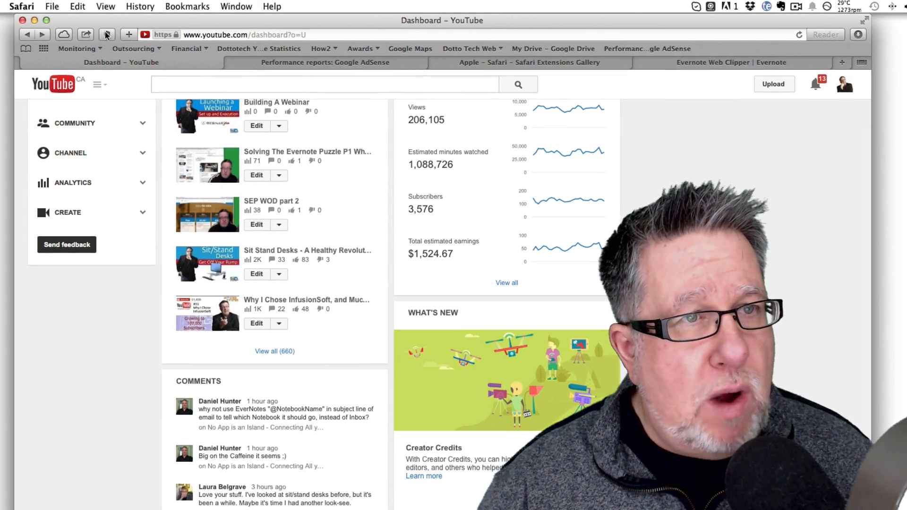
# Step: Open the Evernote clipper panel from Safari's toolbar elephant button
pyautogui.click(106, 34)
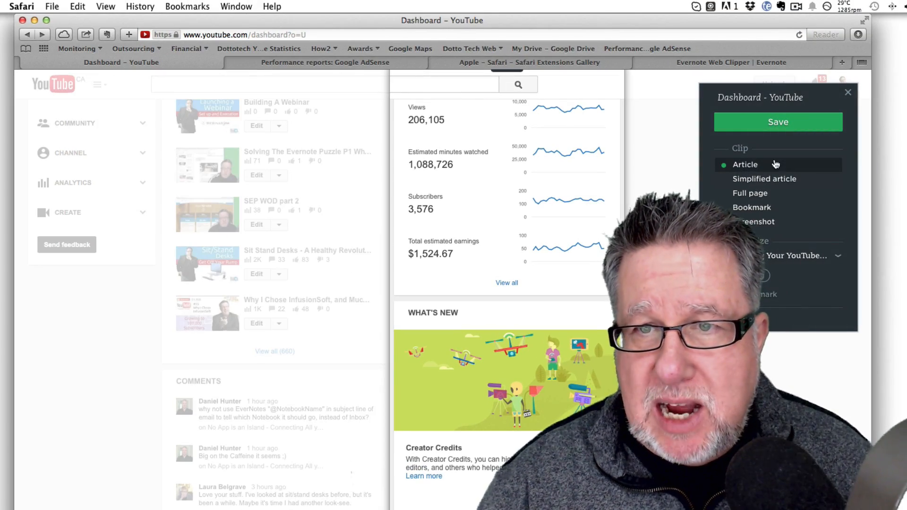
pyautogui.moveTo(786, 222)
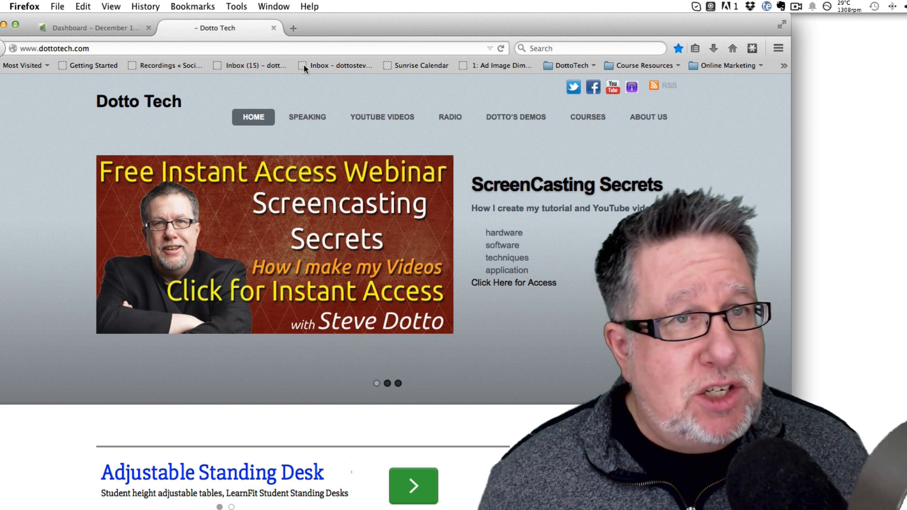
# Step: Search Firefox add-ons for 'evernot' and install Evernote Web Clipper 5.9.1
pyautogui.click(236, 6)
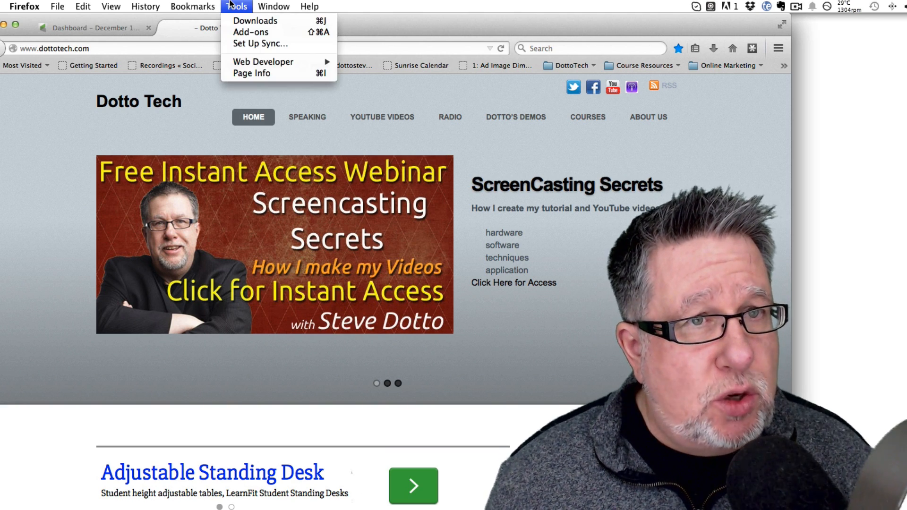
pyautogui.moveTo(250, 32)
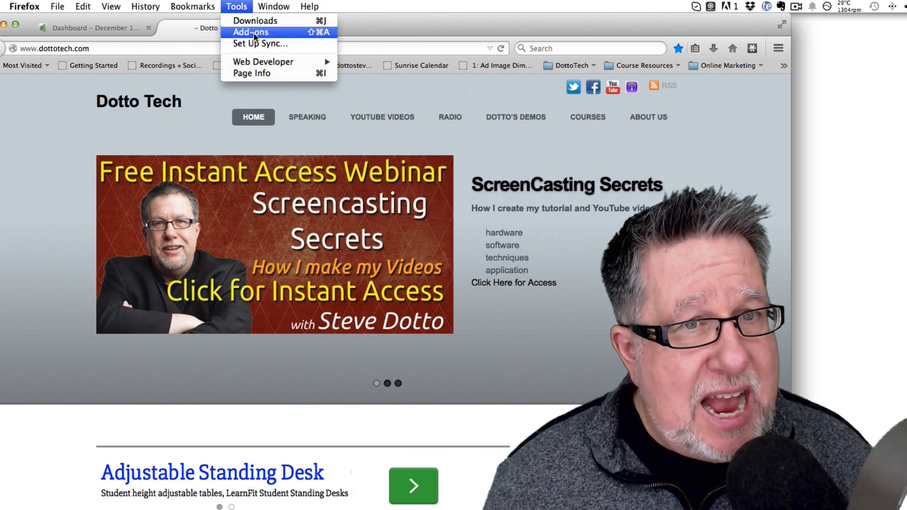
pyautogui.click(250, 32)
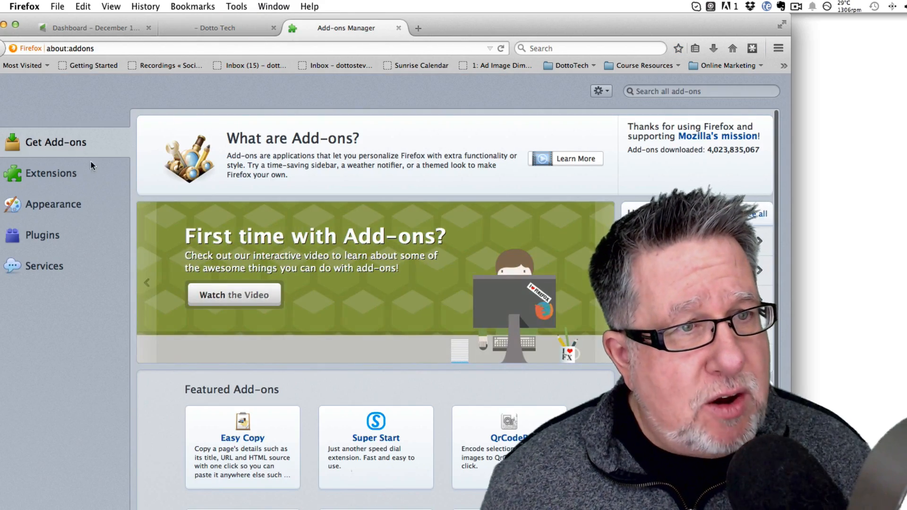
pyautogui.click(51, 173)
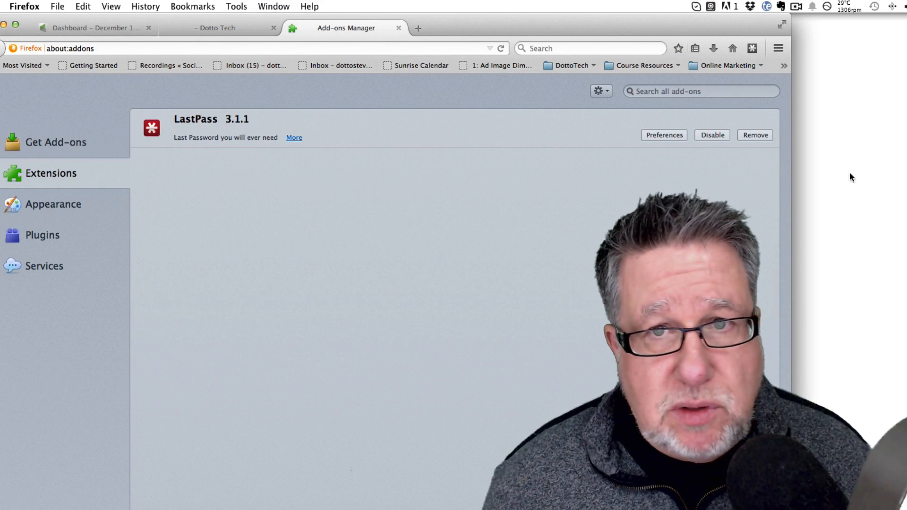
pyautogui.click(701, 90)
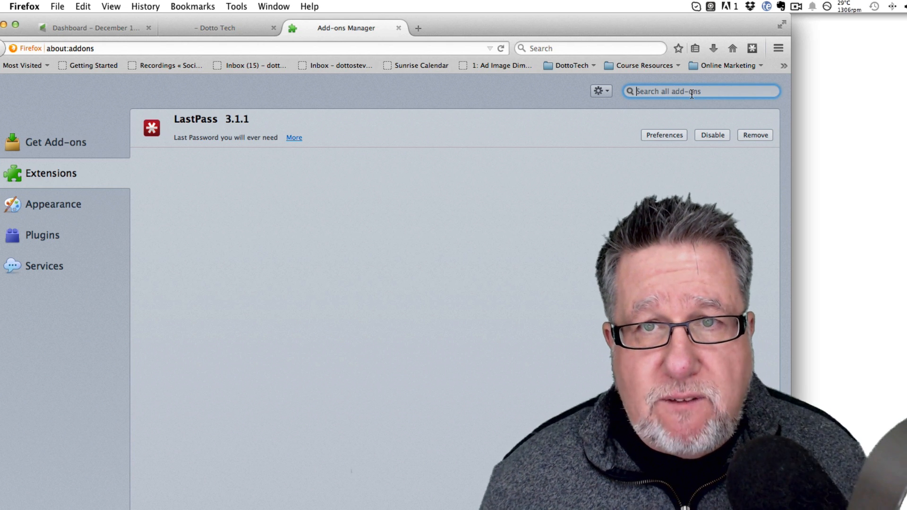
pyautogui.write('evernote web clipper')
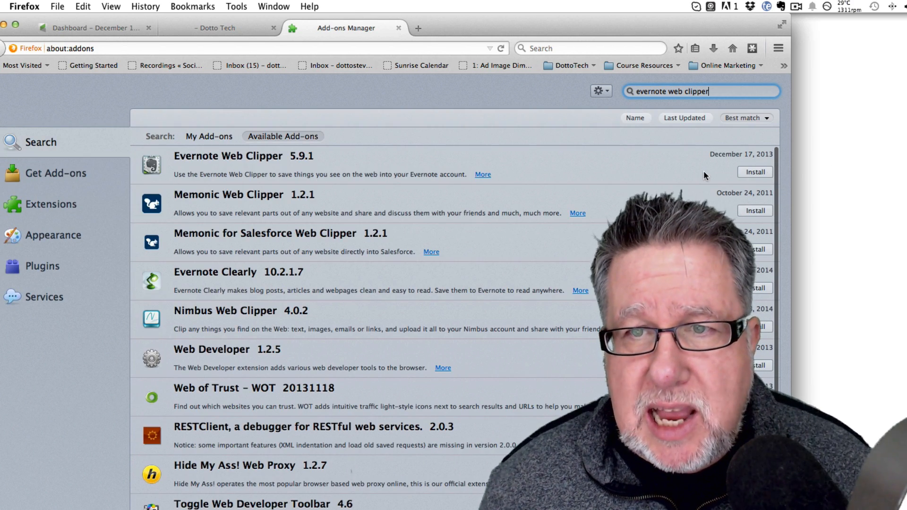
pyautogui.click(755, 172)
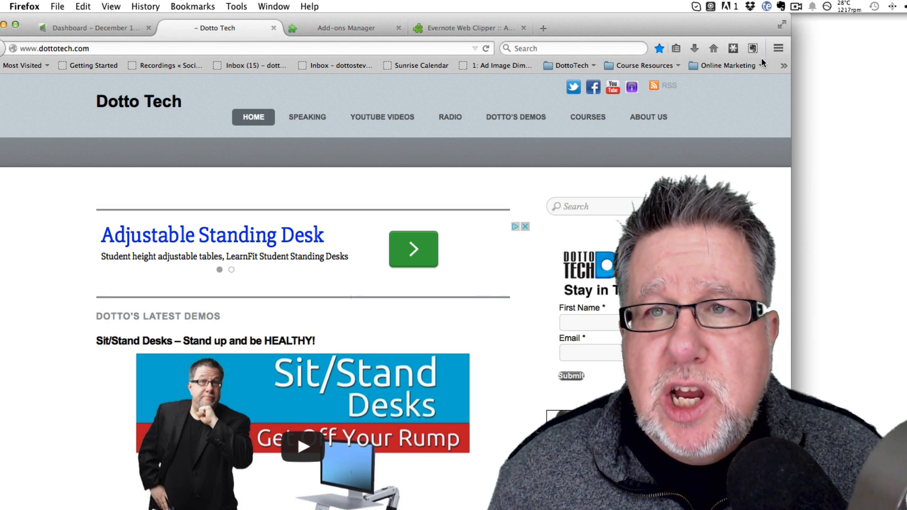
pyautogui.moveTo(753, 48)
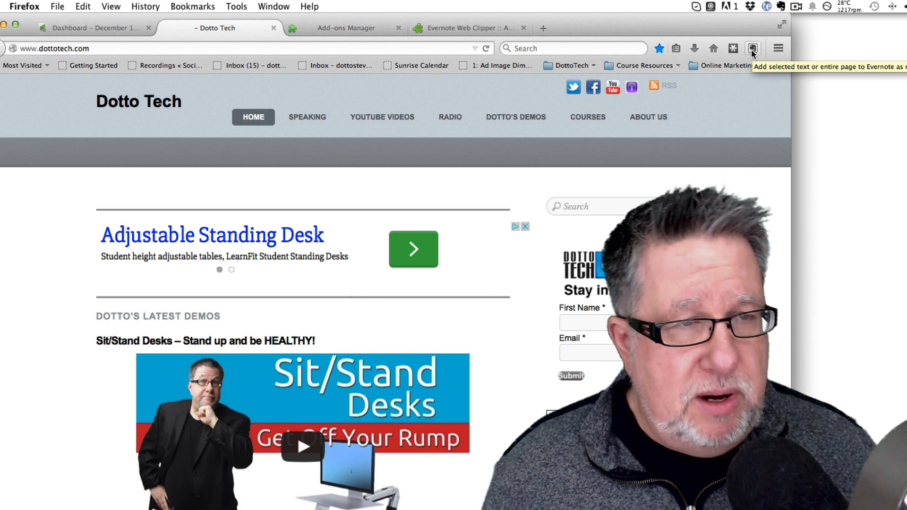
# Step: Open the clipper and its notebook dropdown in Firefox, then the clipper in Safari
pyautogui.click(753, 48)
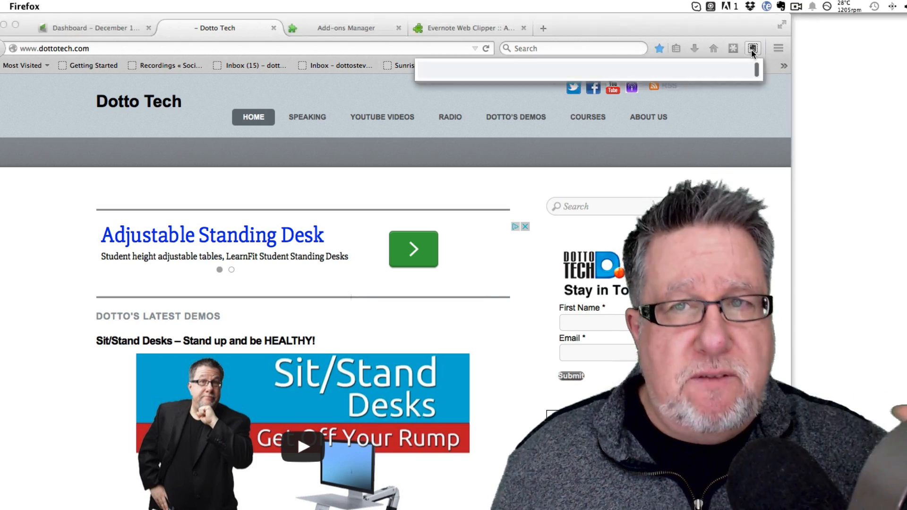
pyautogui.click(753, 48)
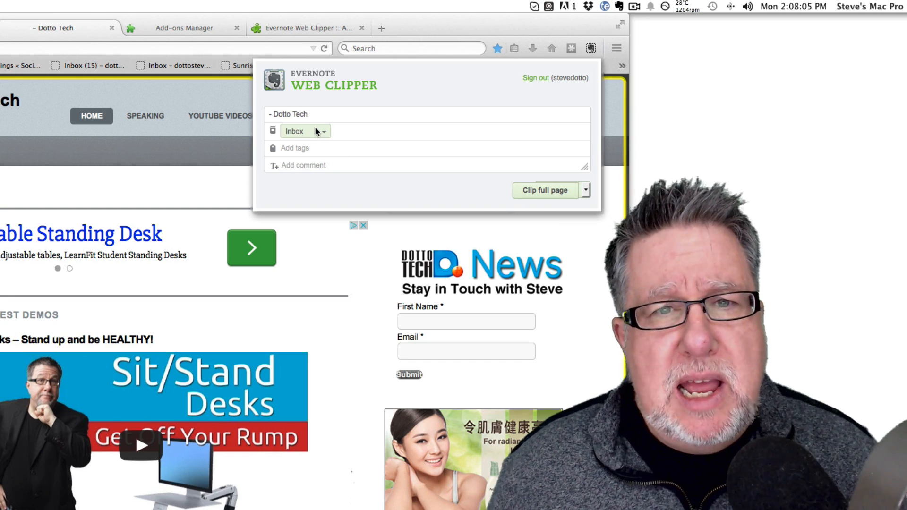
pyautogui.click(304, 131)
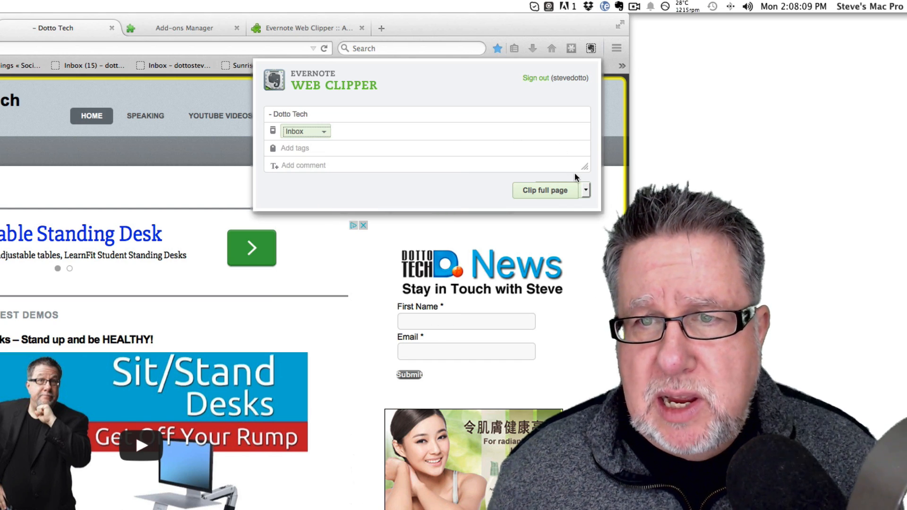
pyautogui.click(585, 190)
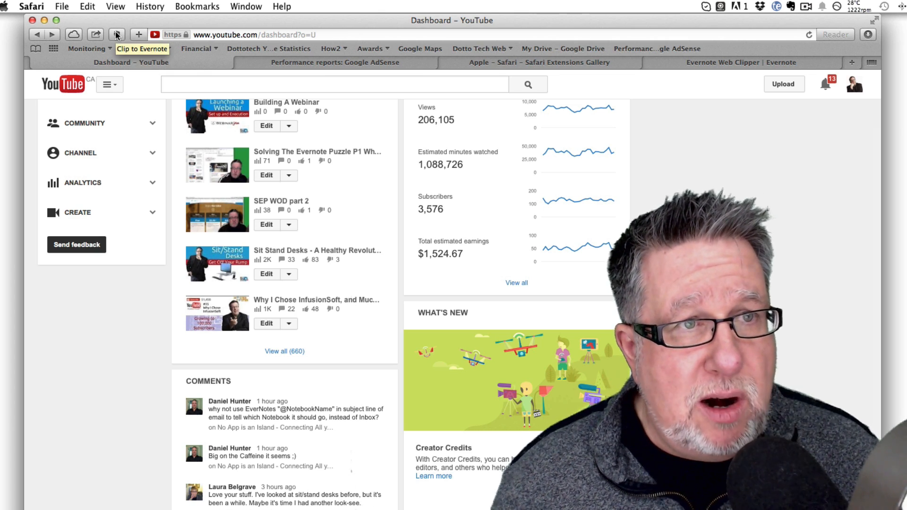
pyautogui.click(116, 35)
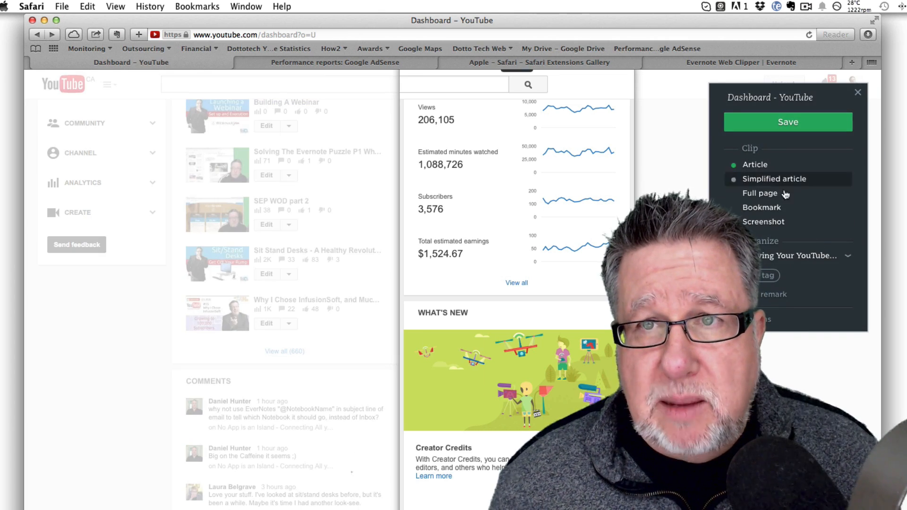